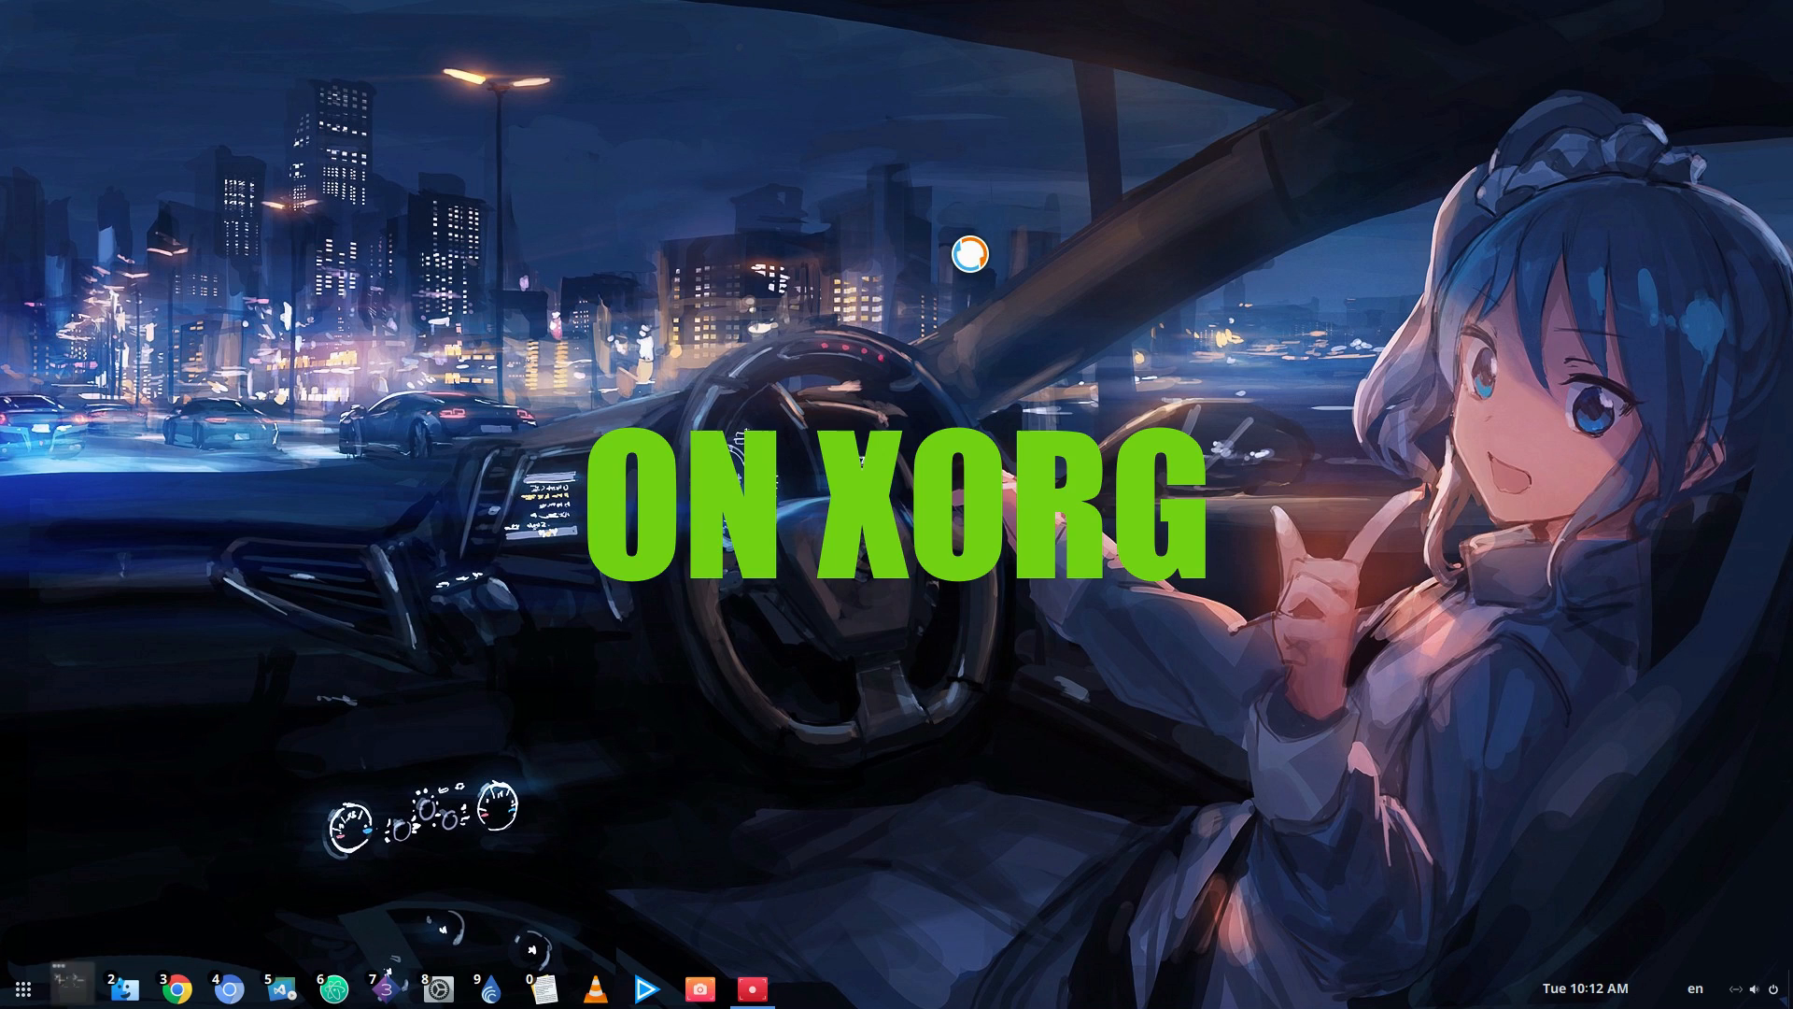
Step: Launch a Tilix terminal from the dock
click(71, 989)
text(__GL_SYNC)
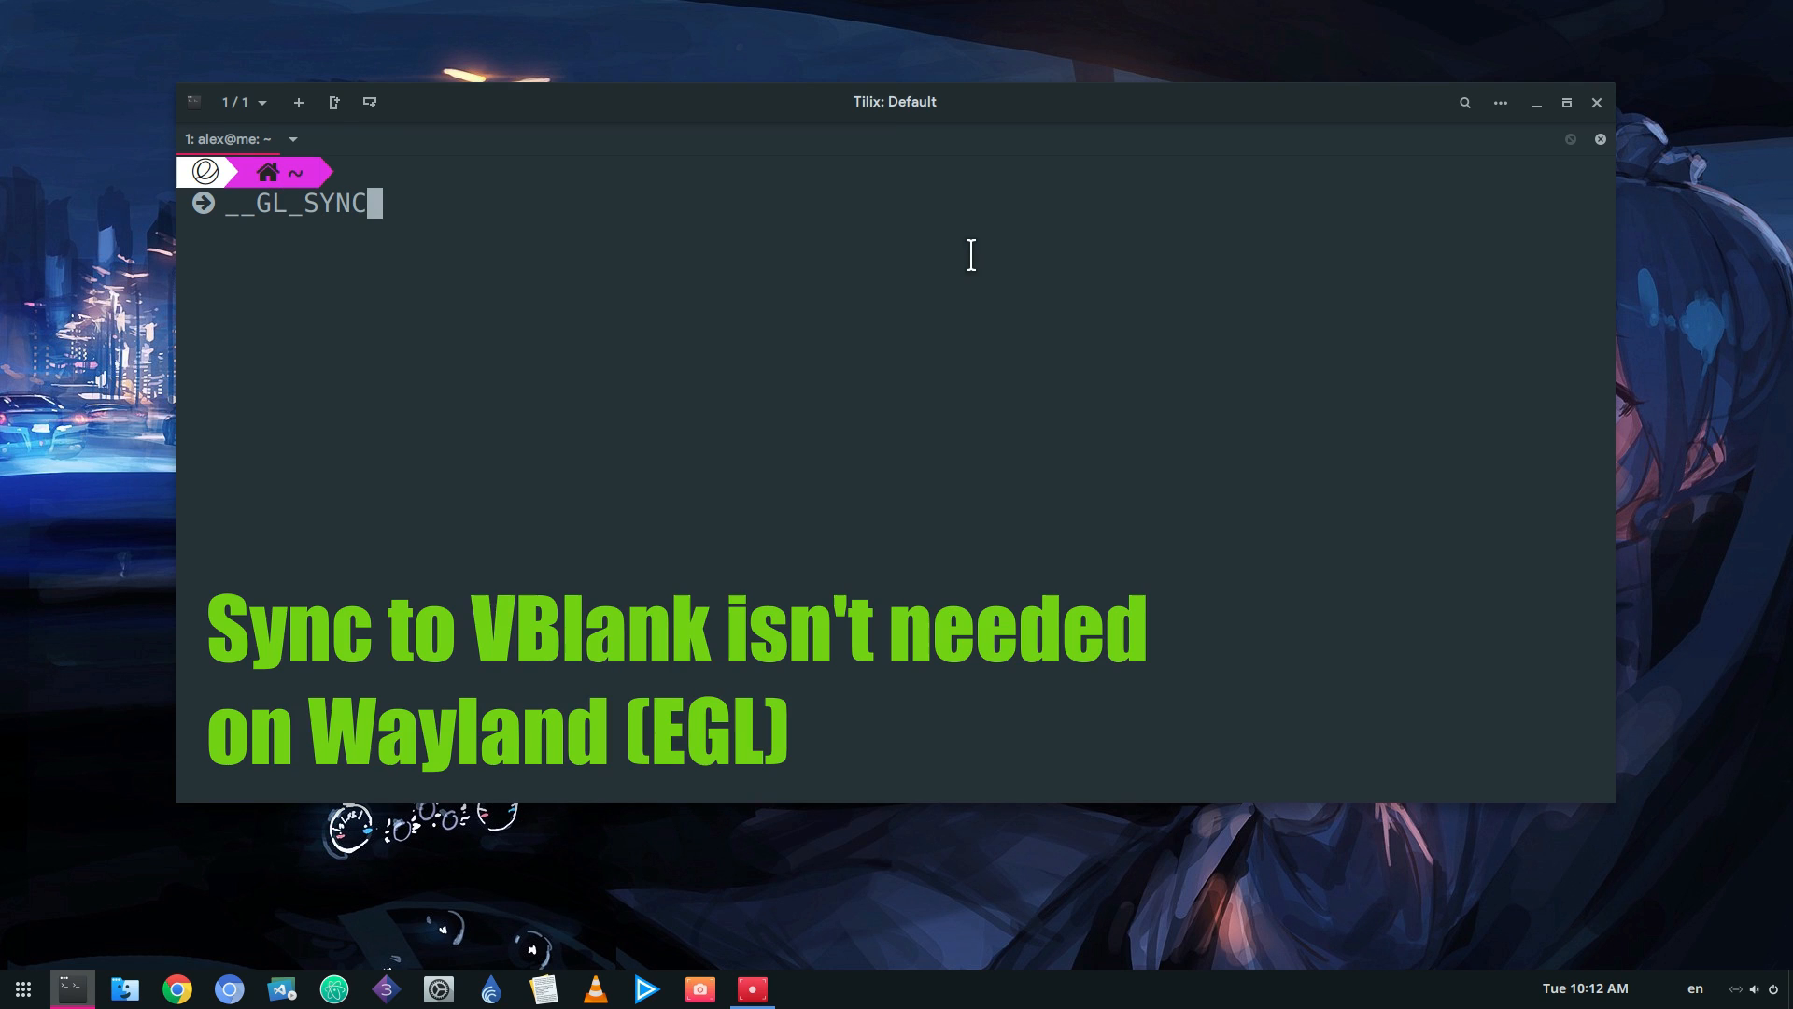
Step: Run '__GL_SYNC_TO_VBLANK=0 glxgears' so the gears spin with vsync disabled
text(TO_)
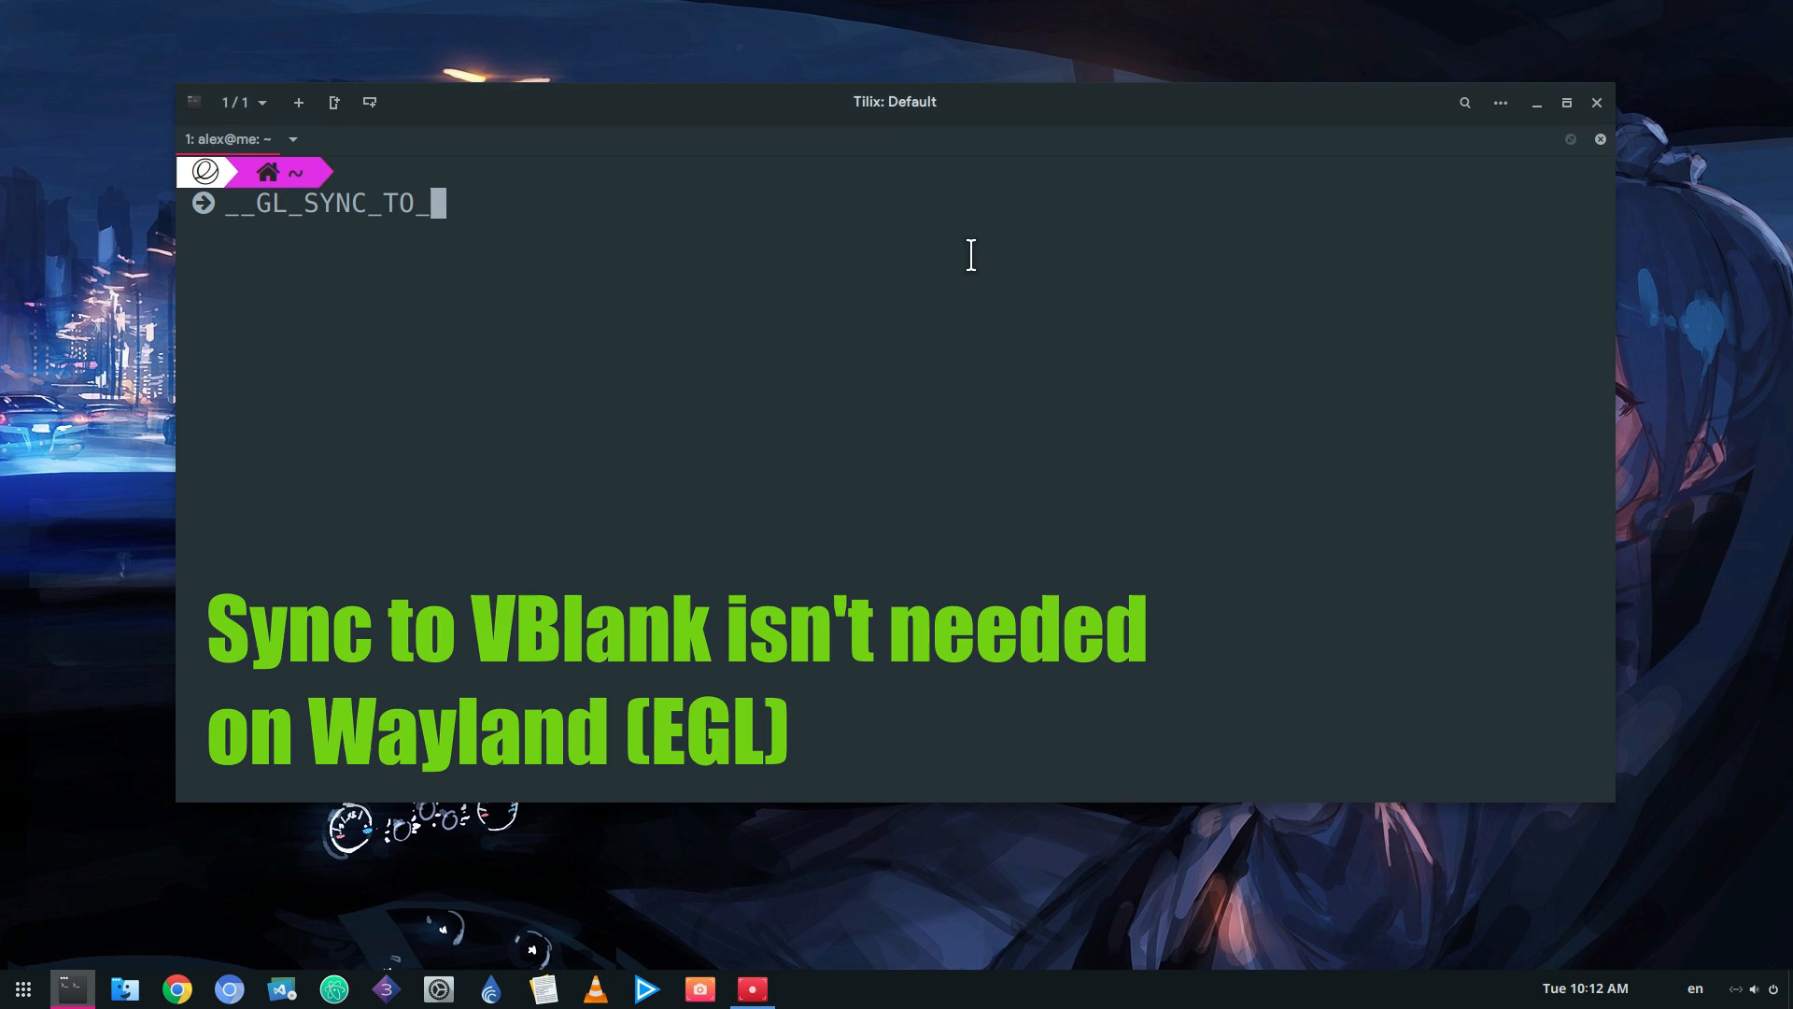
text(VB)
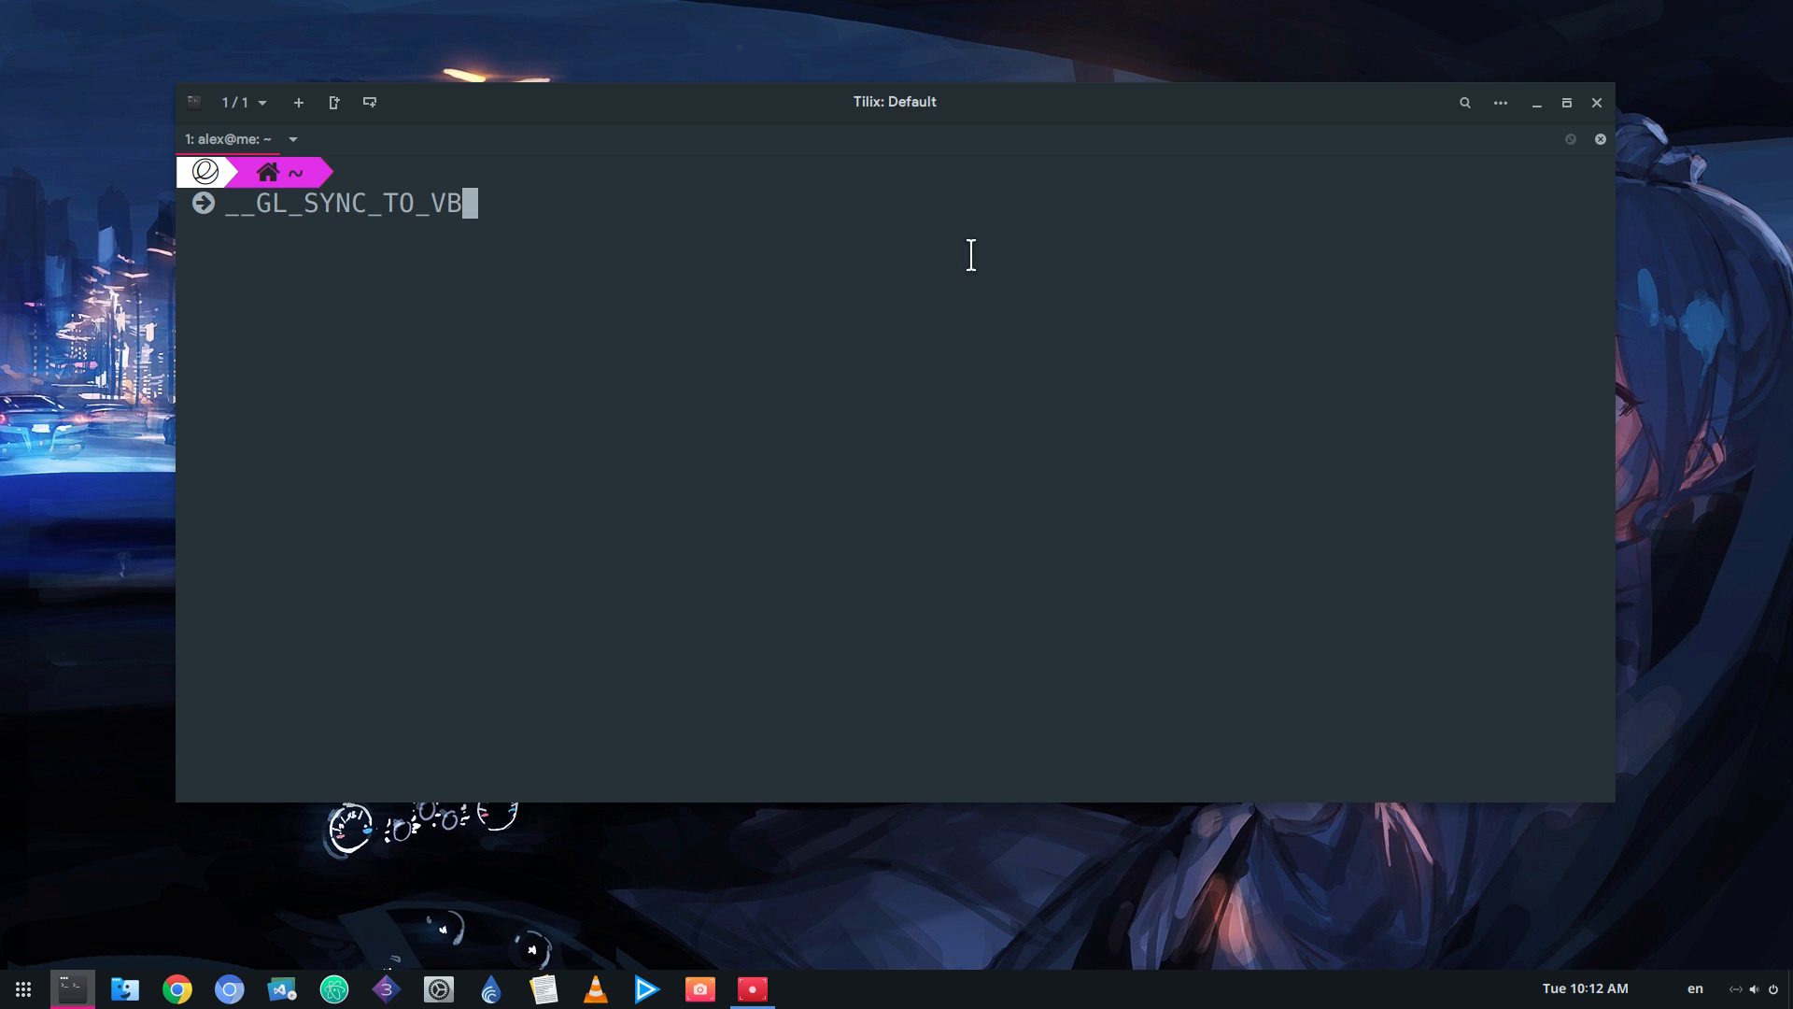
text(LANK=)
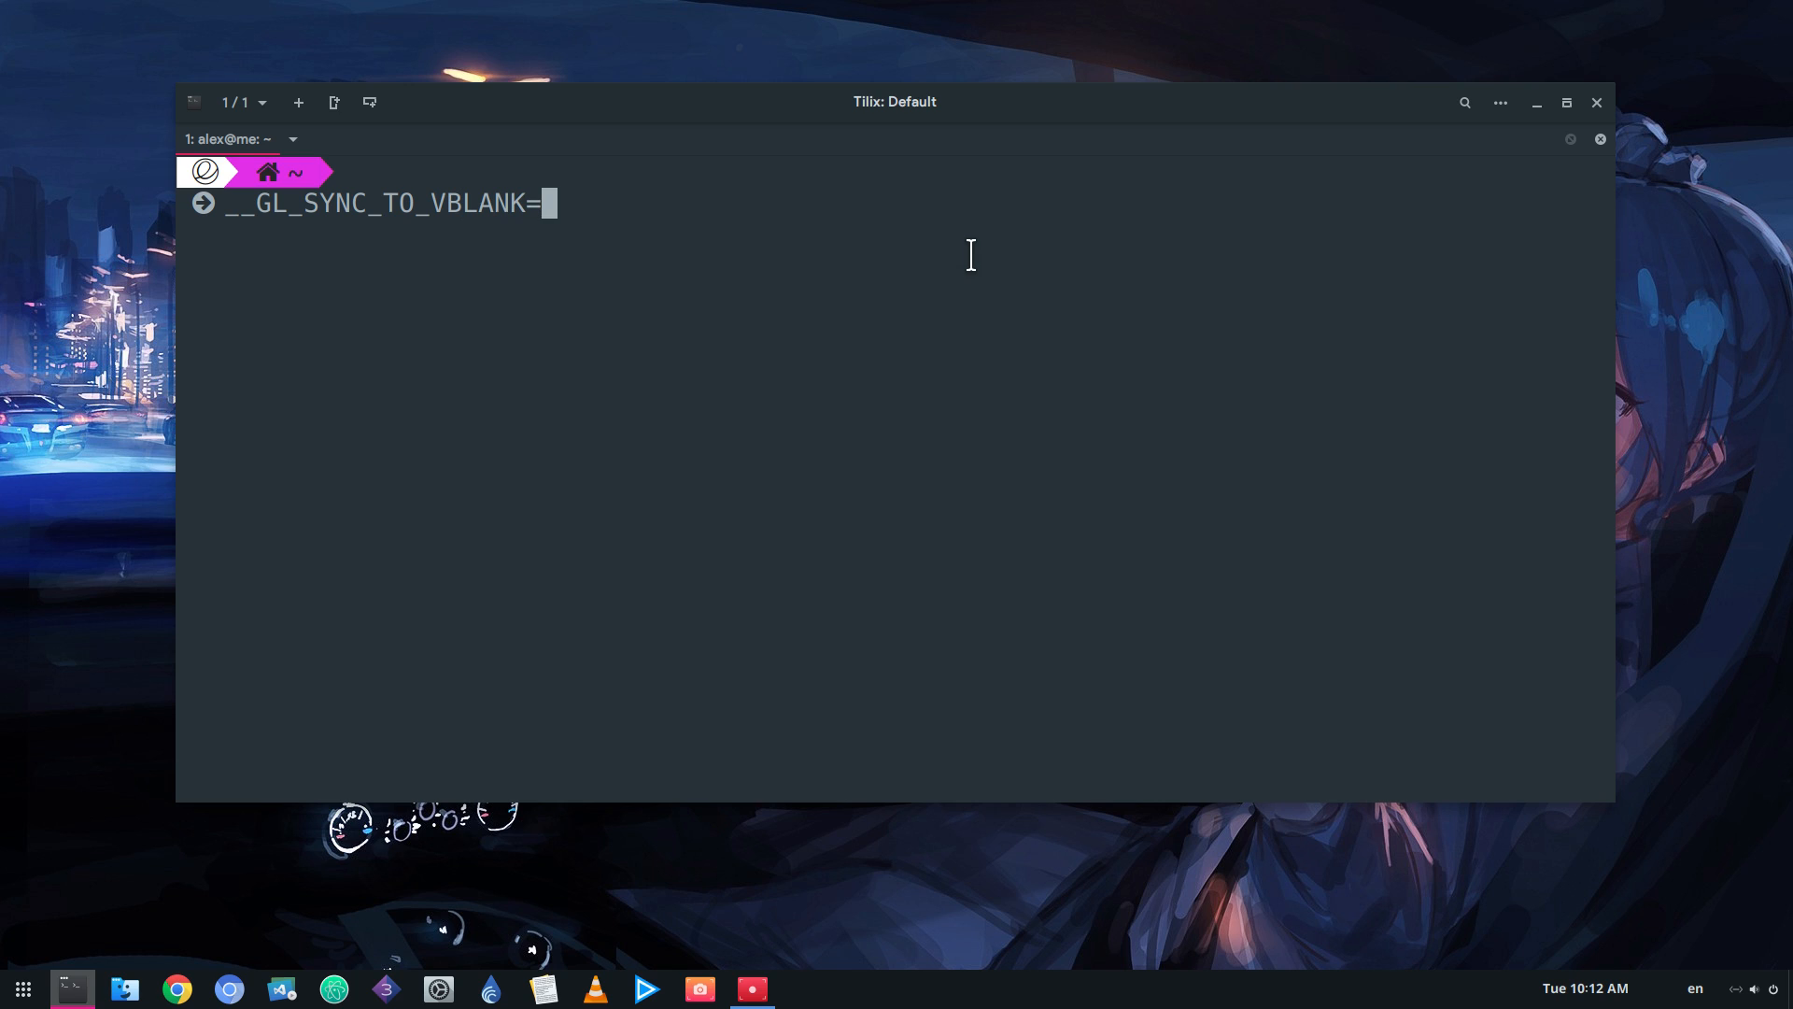
text(0 glxgears)
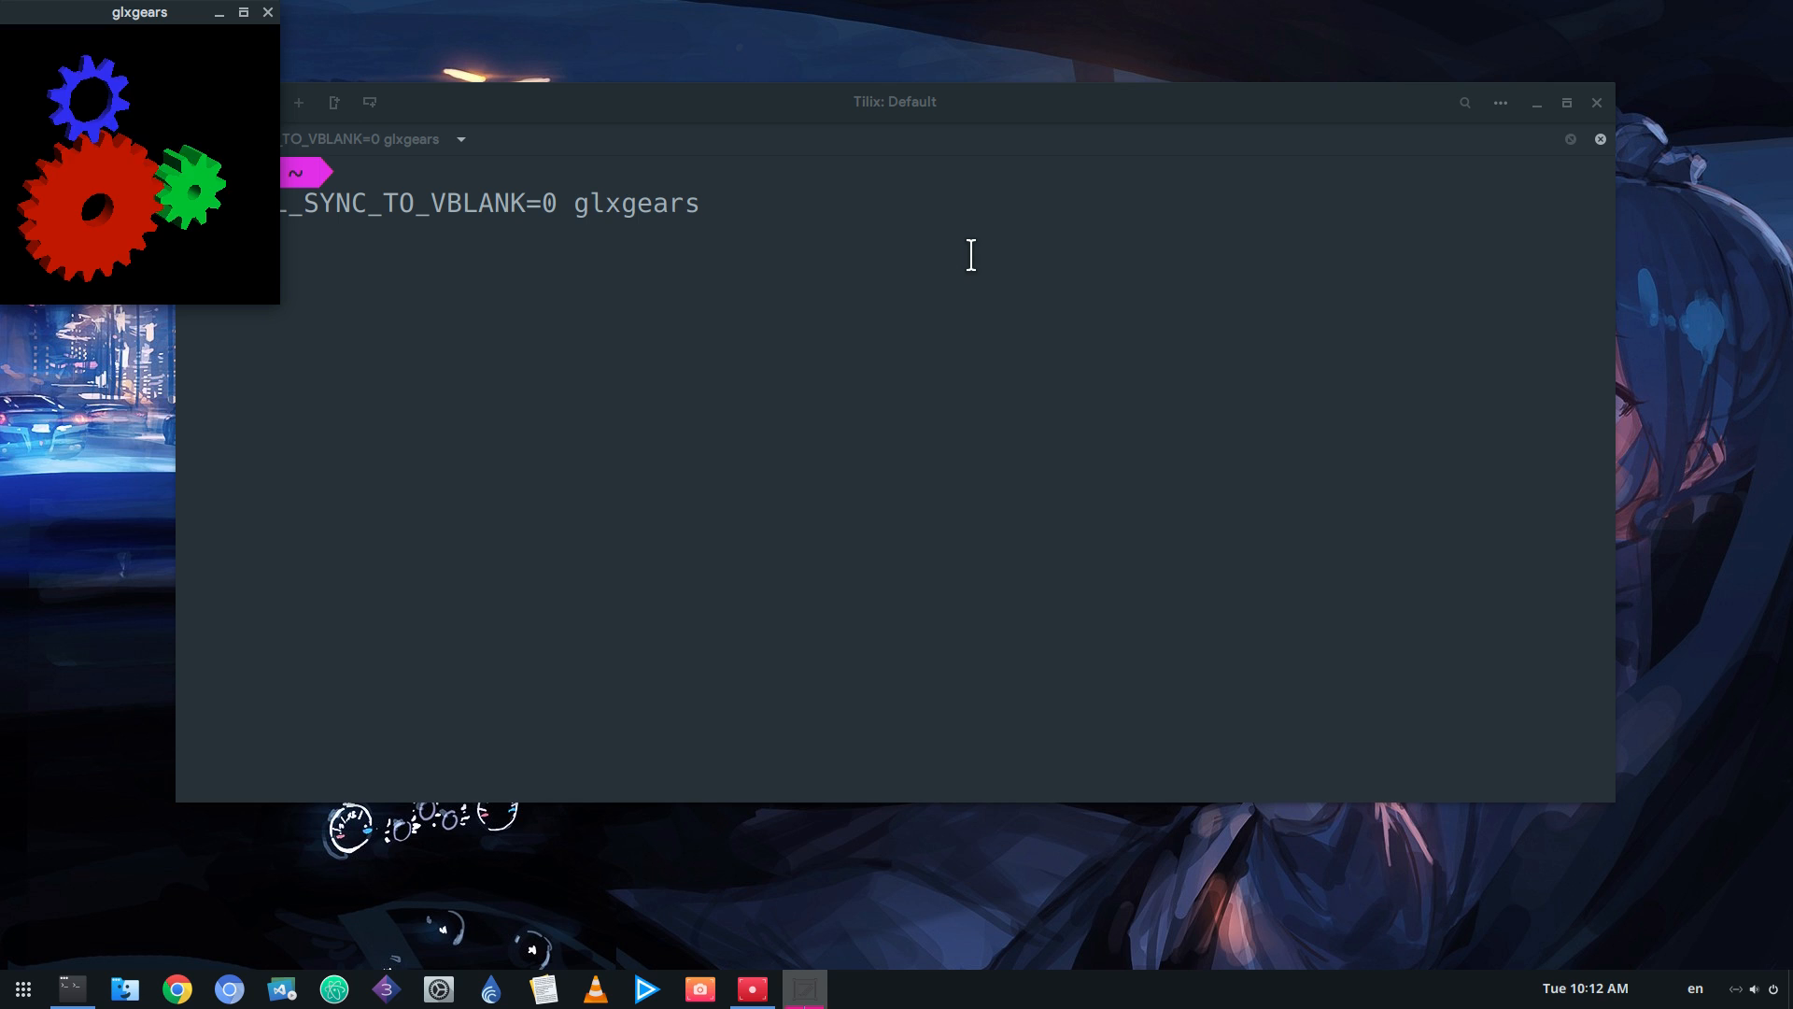
Step: Move the glxgears window aside, then launch a fresh Tilix terminal in the Wayland session
drag(138, 13, 1474, 511)
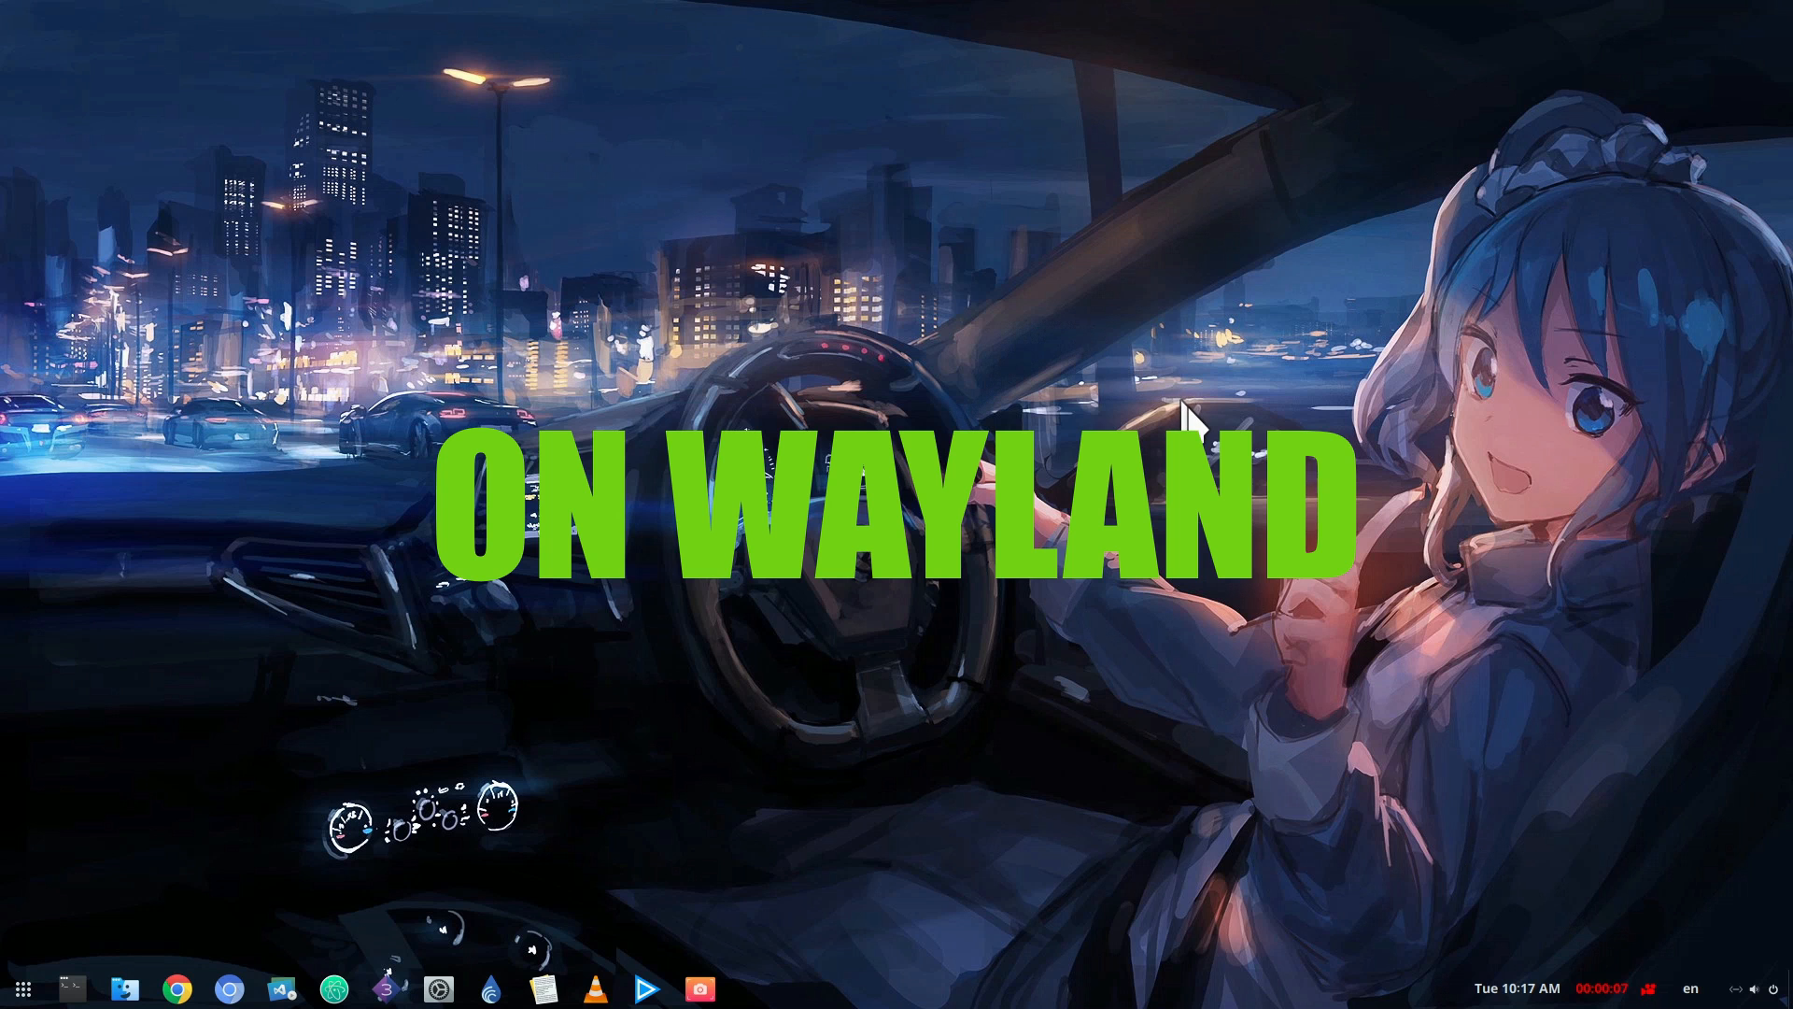
click(84, 986)
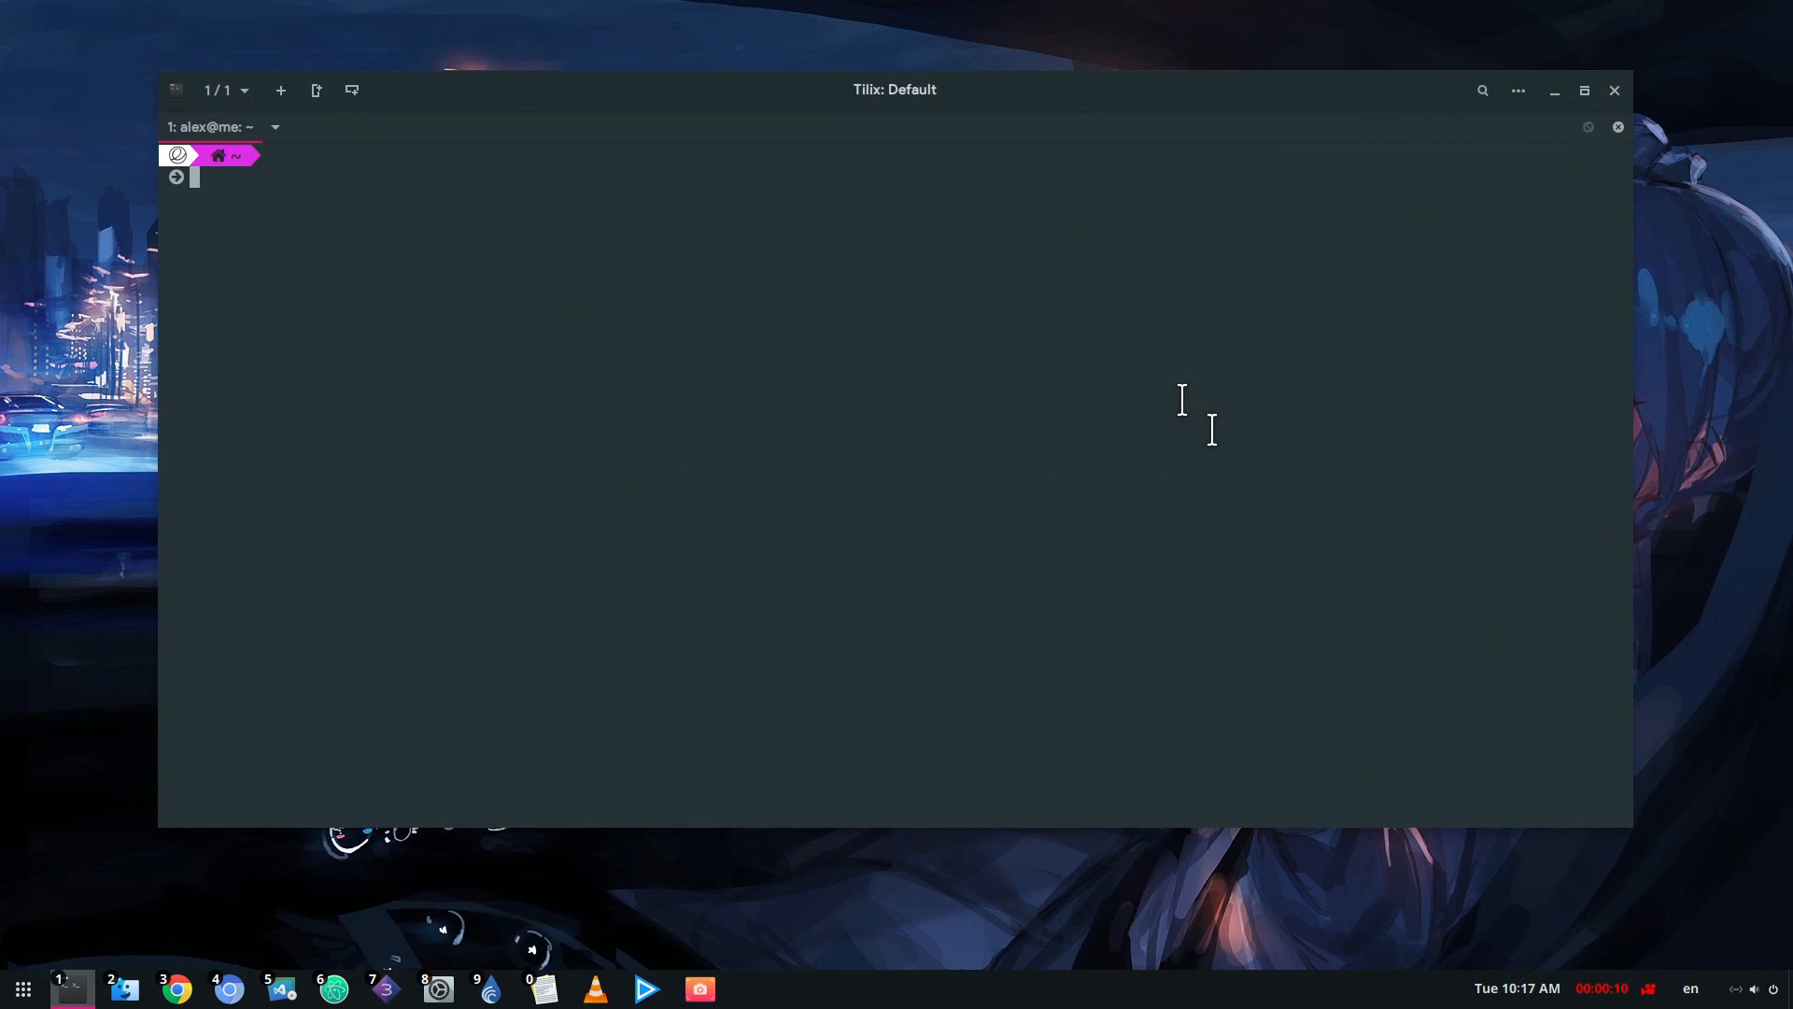
Step: Run plain glxgears and place its window above the FPS output (~1275–1386 fps)
text(glxgears)
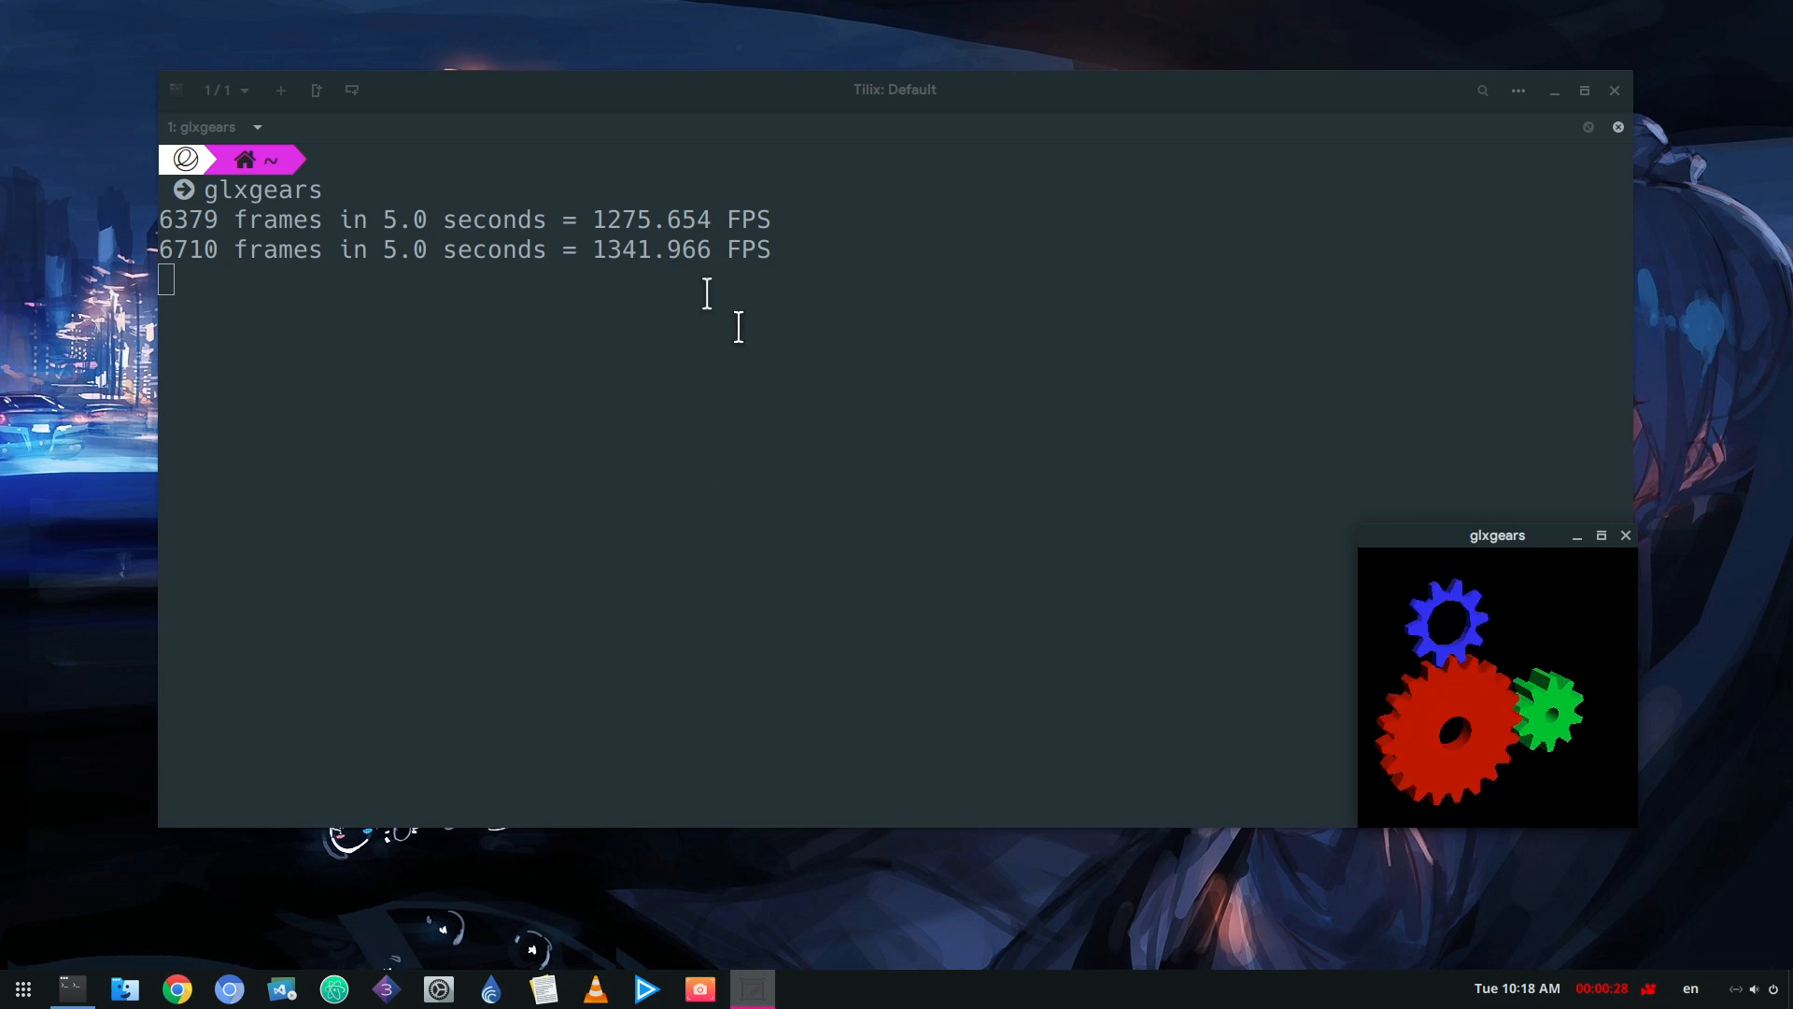
drag(1496, 534, 1144, 76)
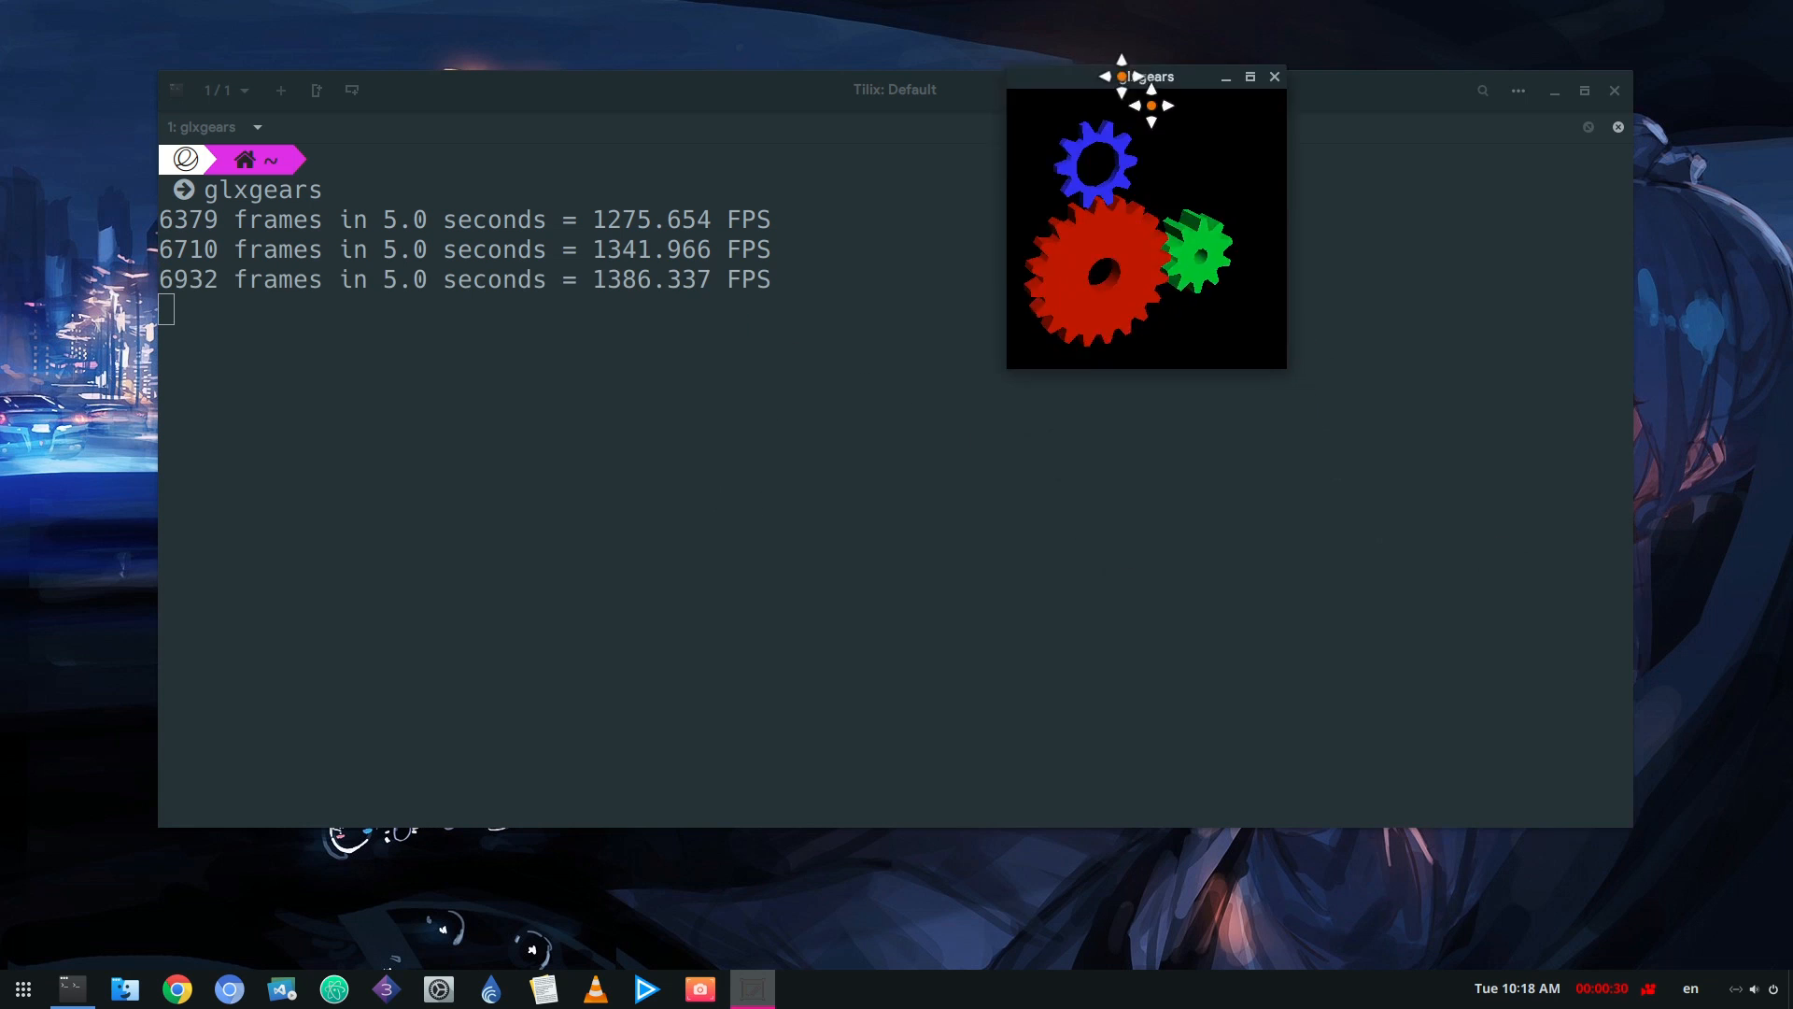